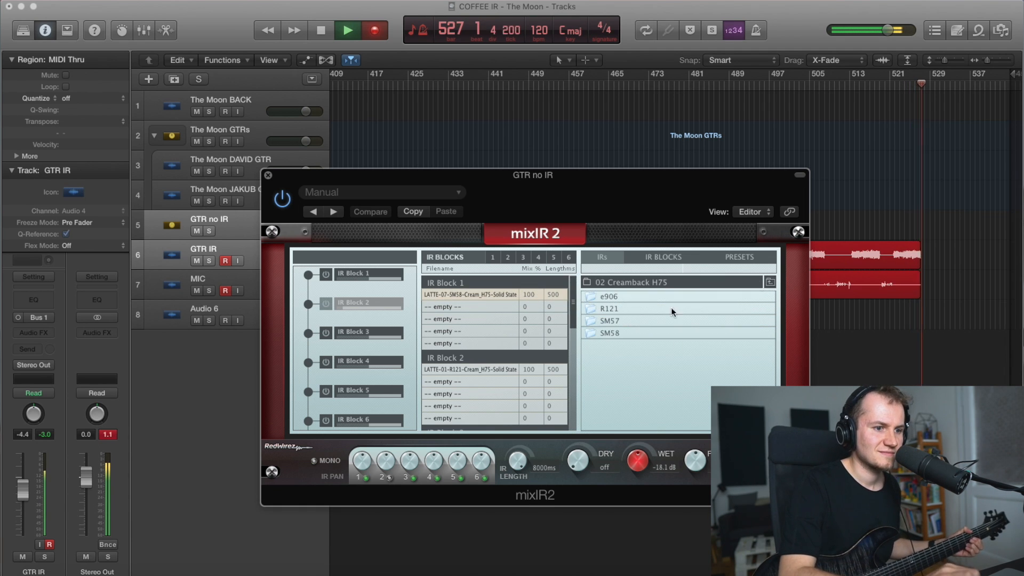
Step: Load LATTE-08 from Creamback H75 SM57 into IR Block 1, then go back up to the 48 kHz folders
left_click(608, 320)
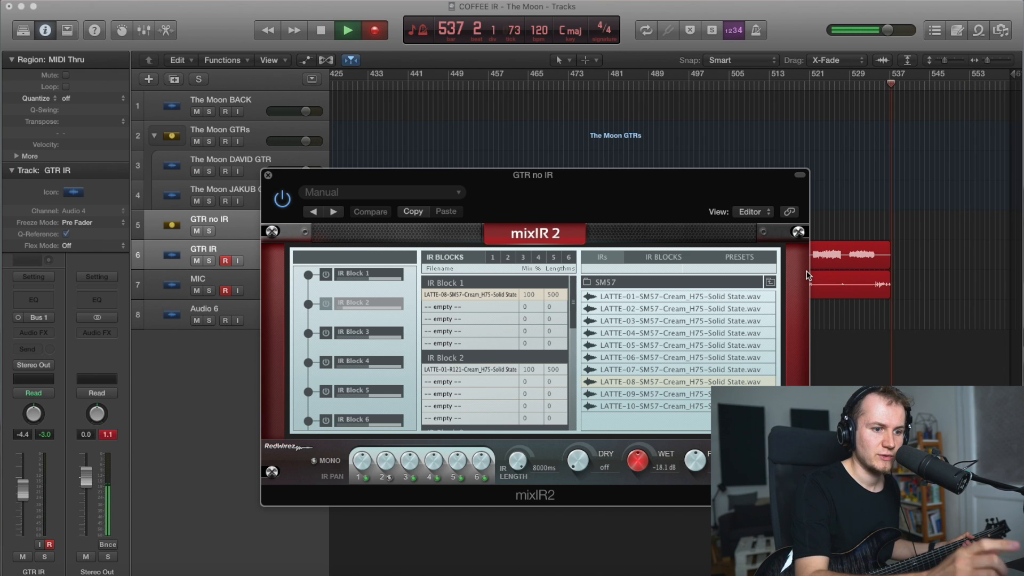
left_click(769, 282)
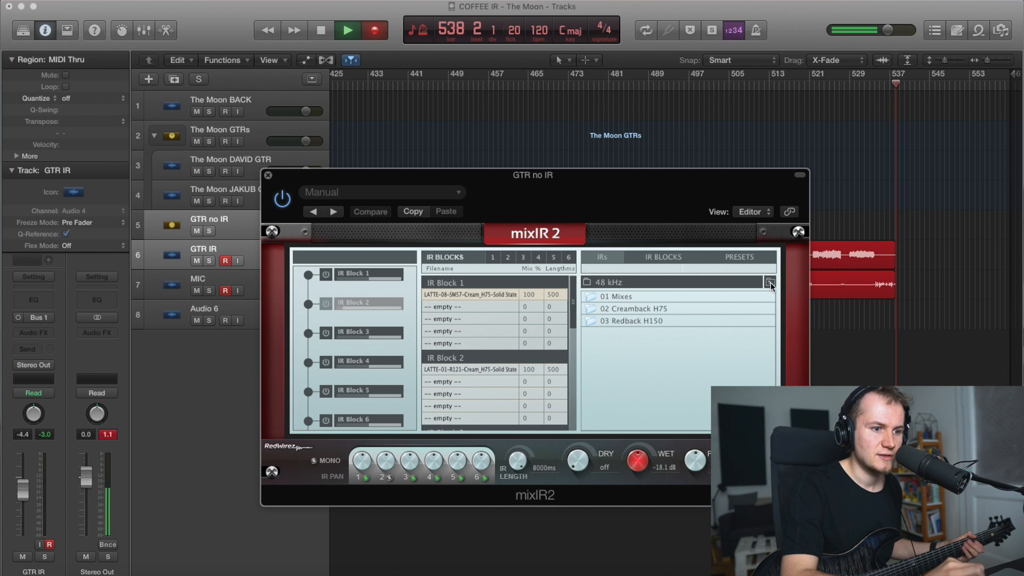
Step: Load LATTE-01-SM57-Red_H150 from 03 Redback H150 into IR Block 1
left_click(629, 321)
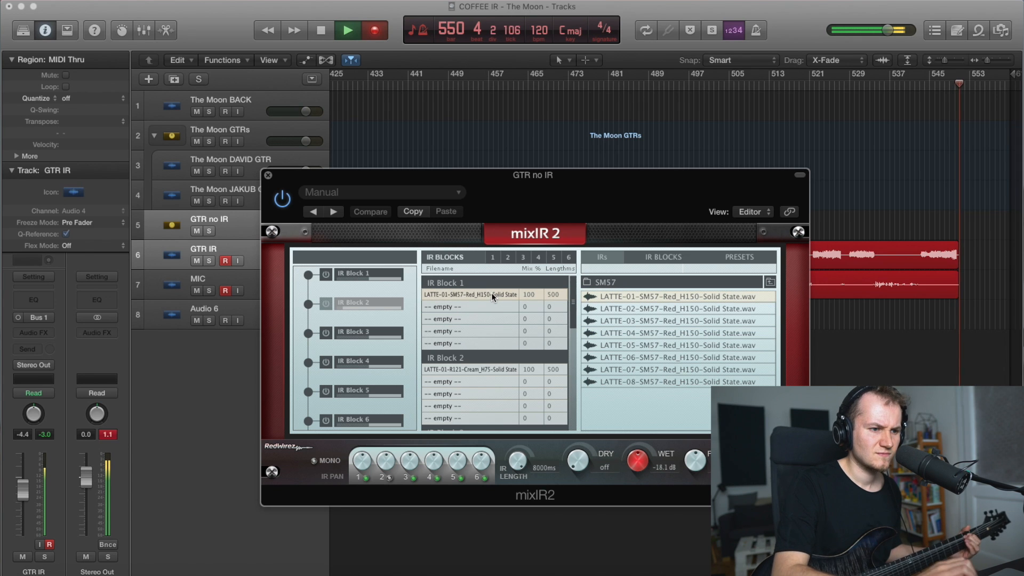
mouse_move(492, 294)
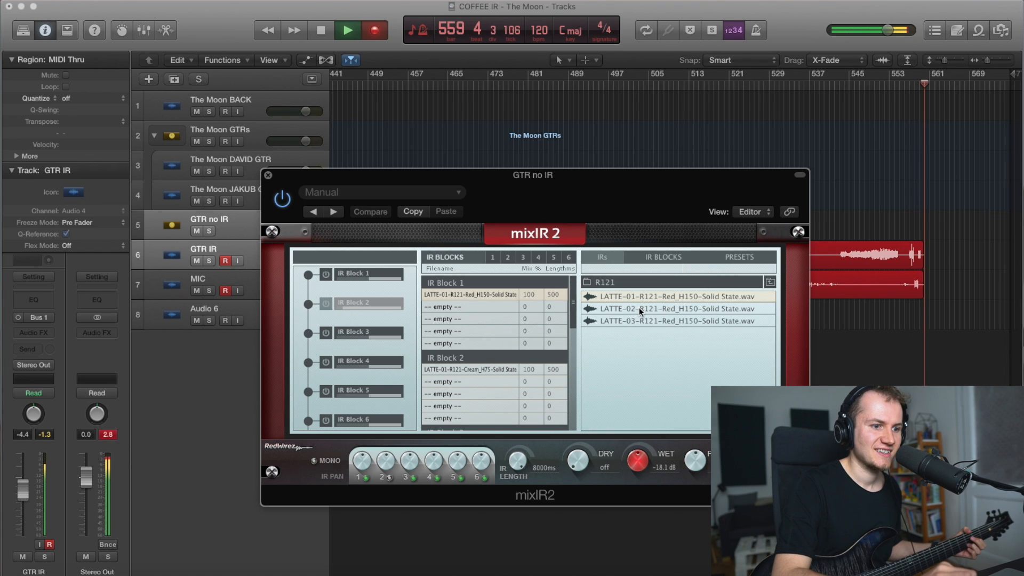
Step: Step through the R121 Redback H150 IRs in IR Block 1, landing on LATTE-03-R121-Red_H150
left_click(664, 308)
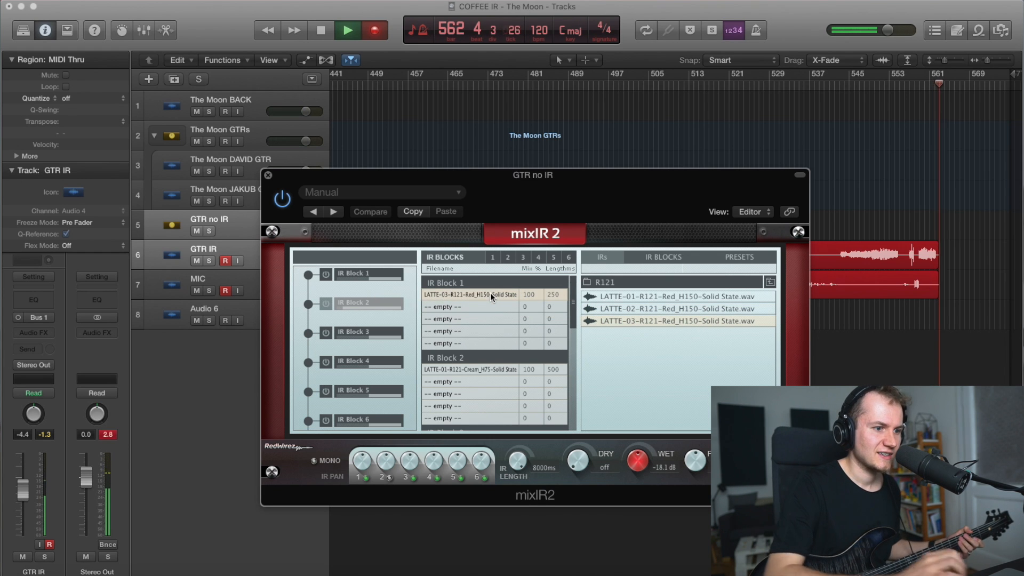
mouse_move(470, 294)
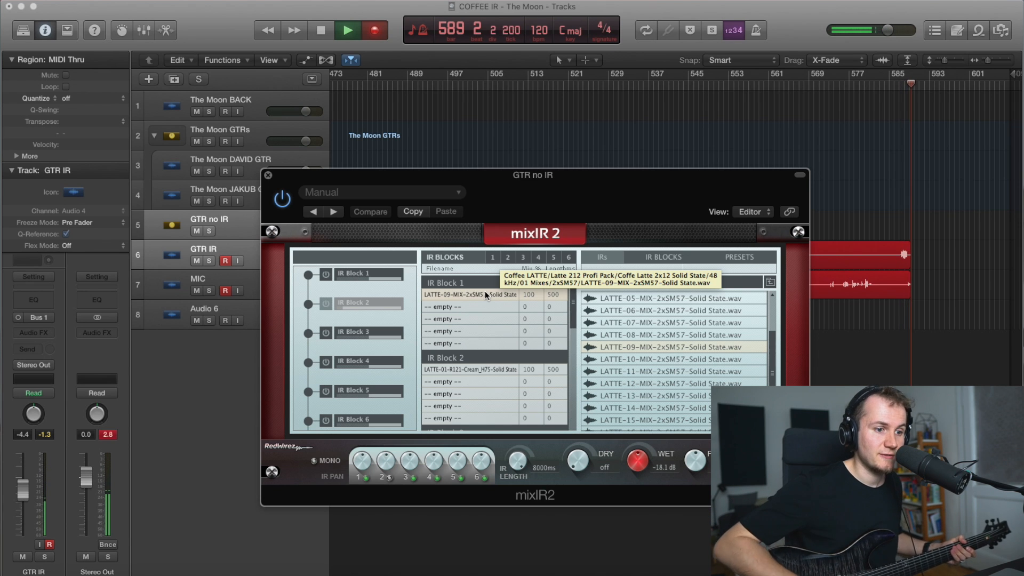
mouse_move(729, 380)
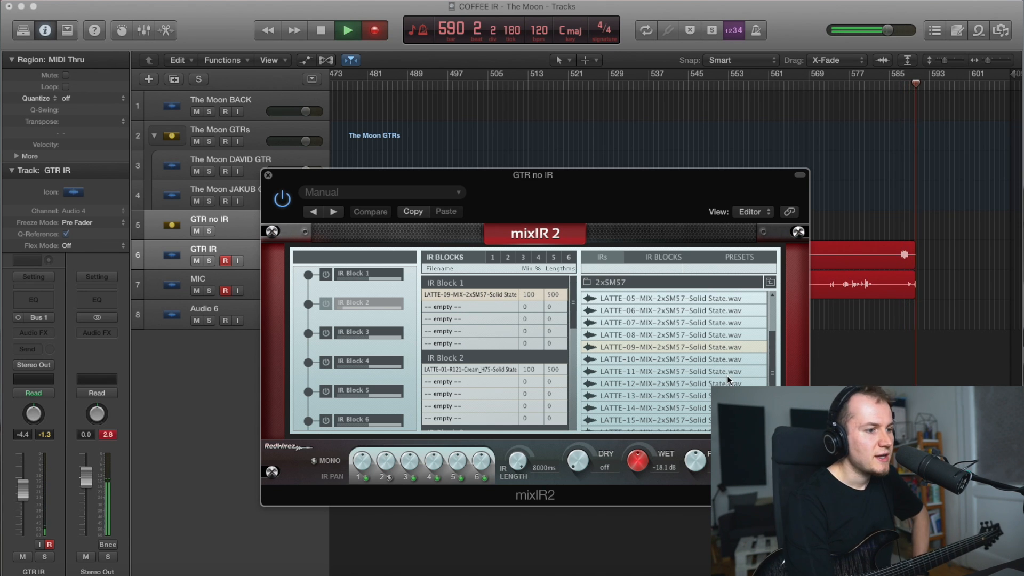